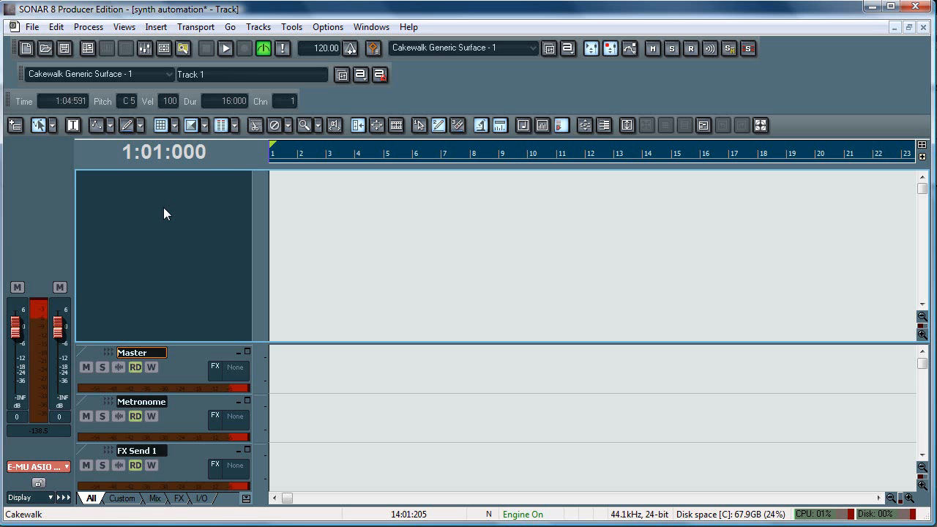
mouse_move(160, 41)
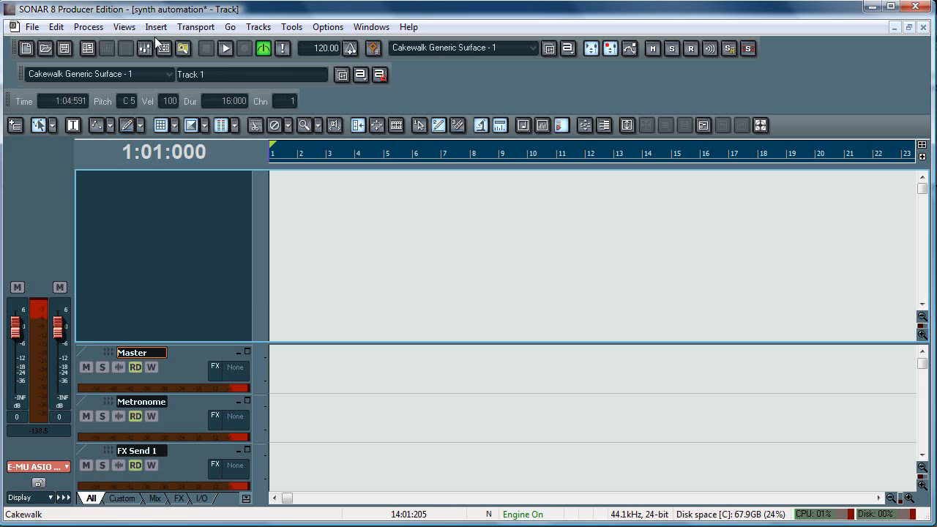
Insert the z3ta+ soft synth from the Insert > Soft Synths menu
click(155, 27)
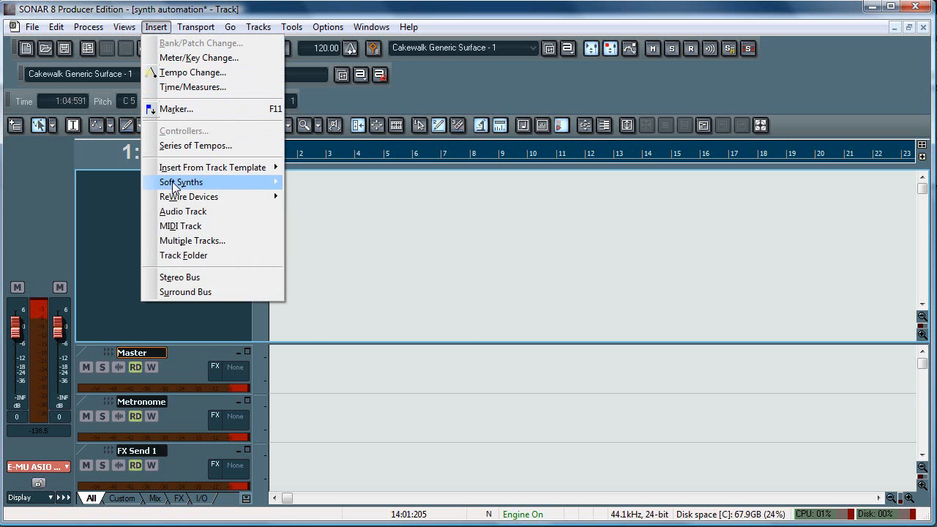
click(180, 182)
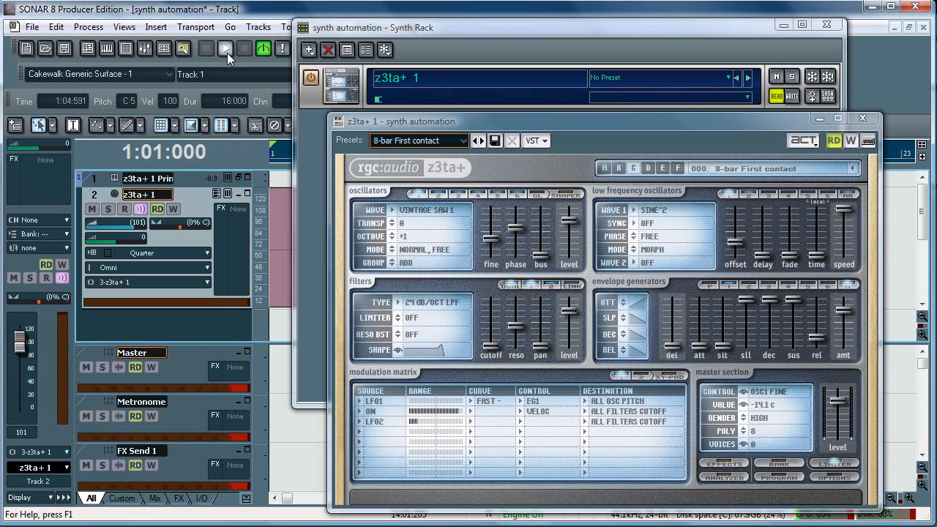
mouse_move(226, 48)
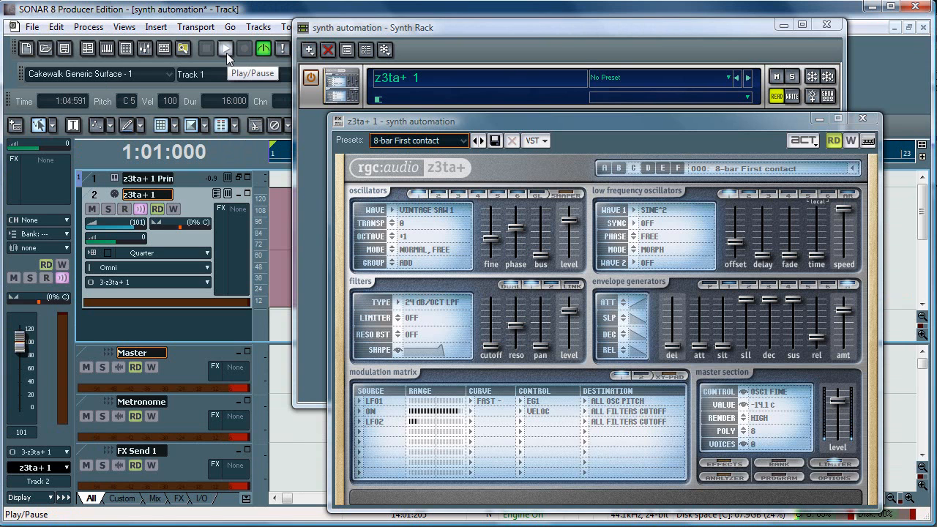
click(225, 48)
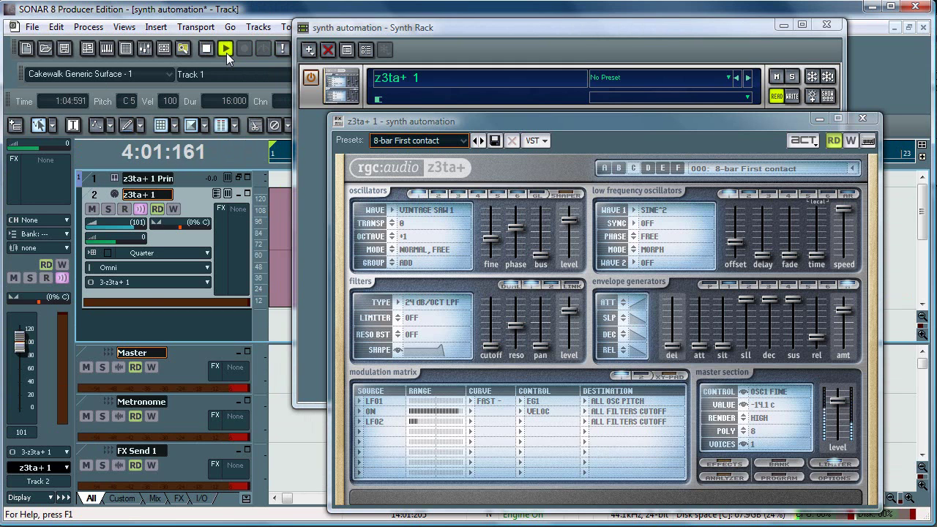
click(226, 48)
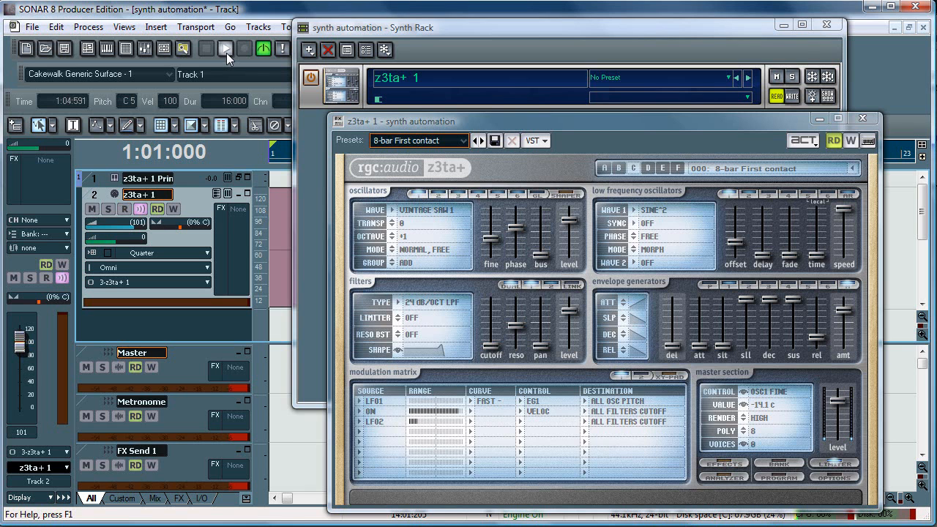
Set the z3ta+ MIDI track input to All Inputs - Omni and record-arm it
click(225, 49)
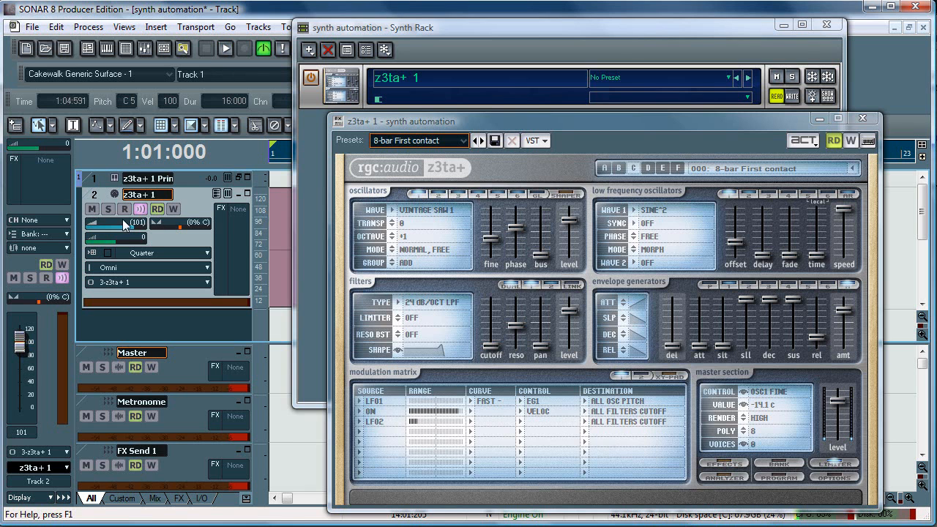
click(124, 208)
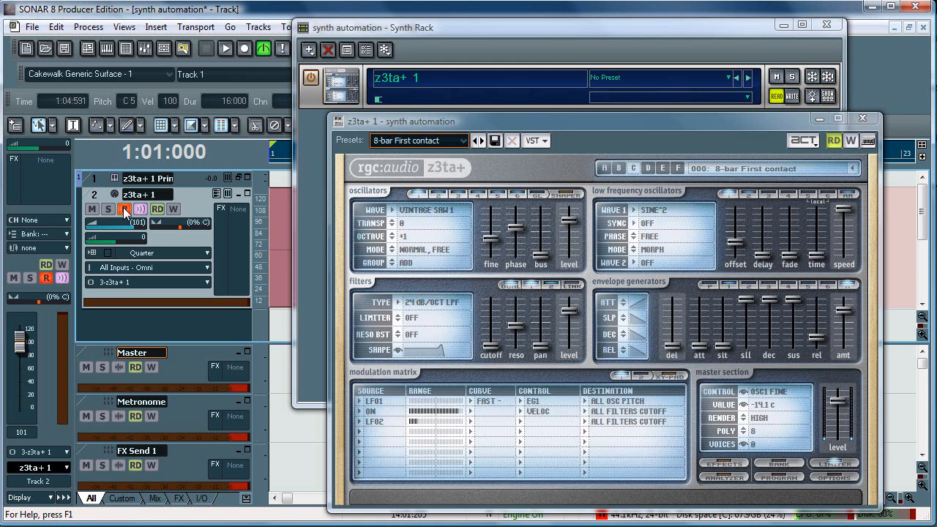
click(124, 209)
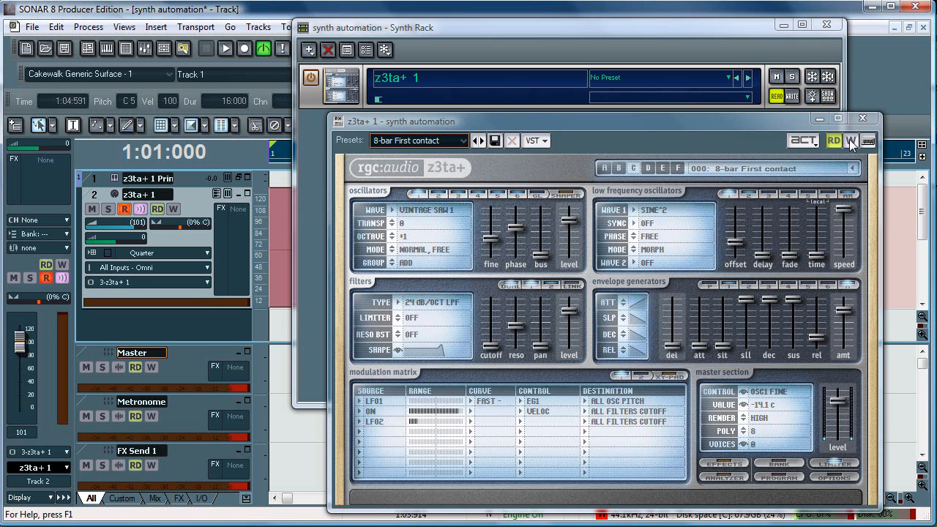
mouse_move(851, 141)
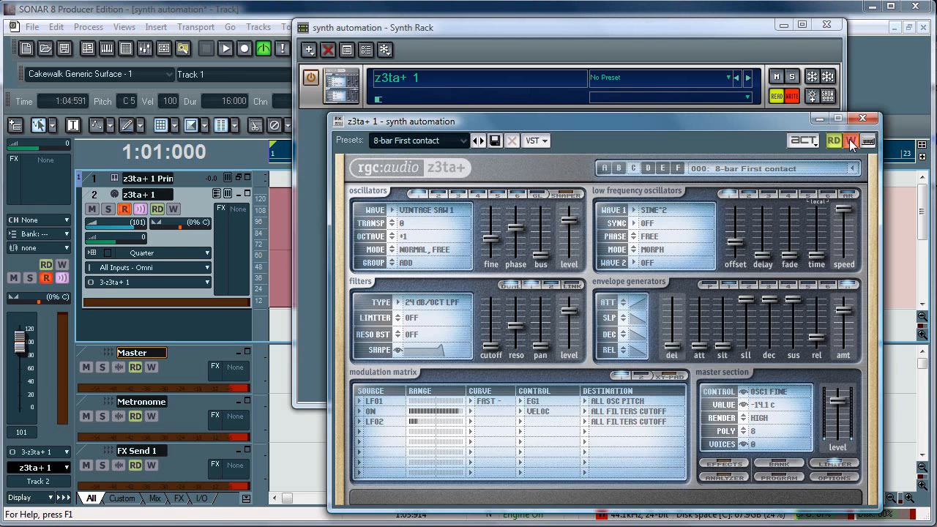
Bring the Synth Rack forward and show z3ta+'s assigned controls, still empty
click(862, 118)
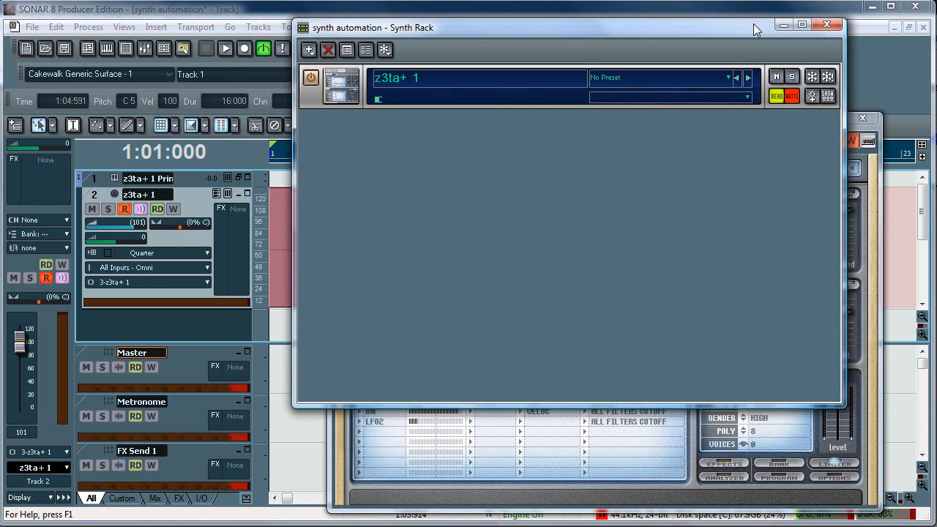
mouse_move(828, 96)
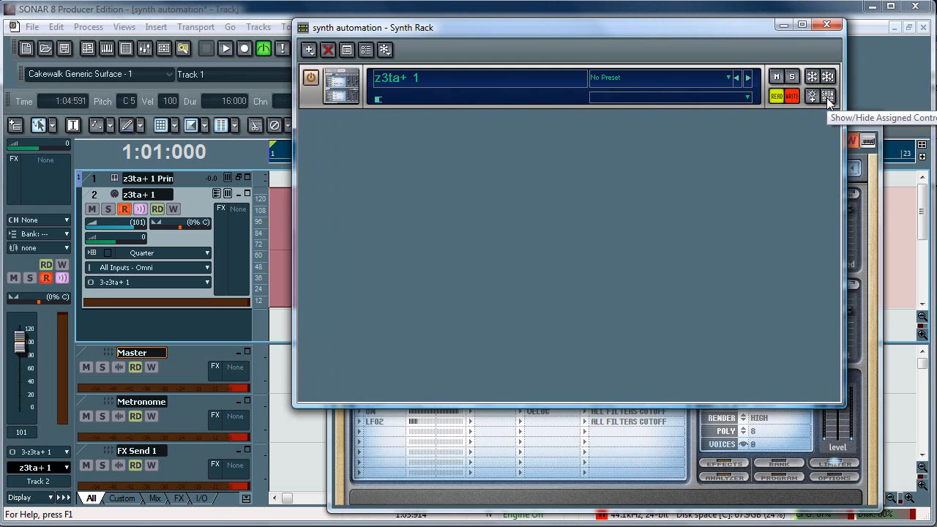
click(828, 96)
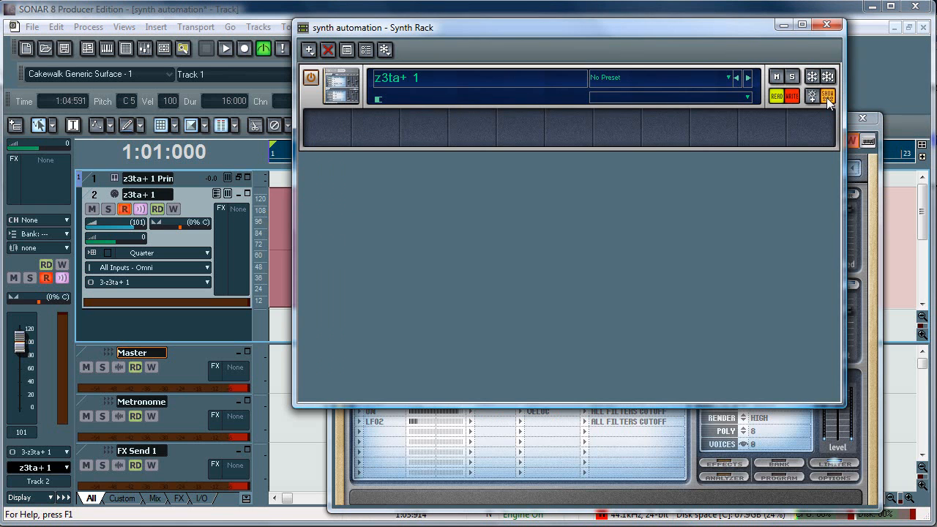
mouse_move(746, 133)
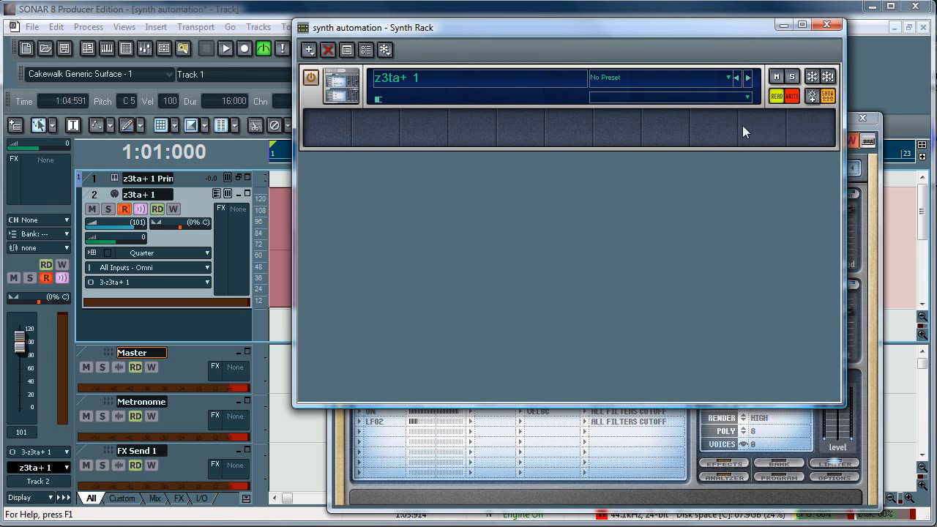
mouse_move(348, 139)
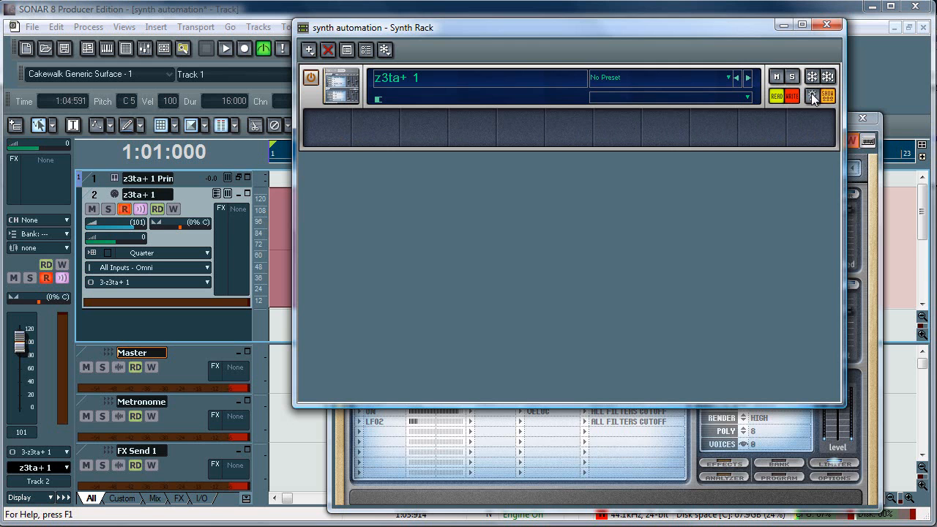
mouse_move(813, 96)
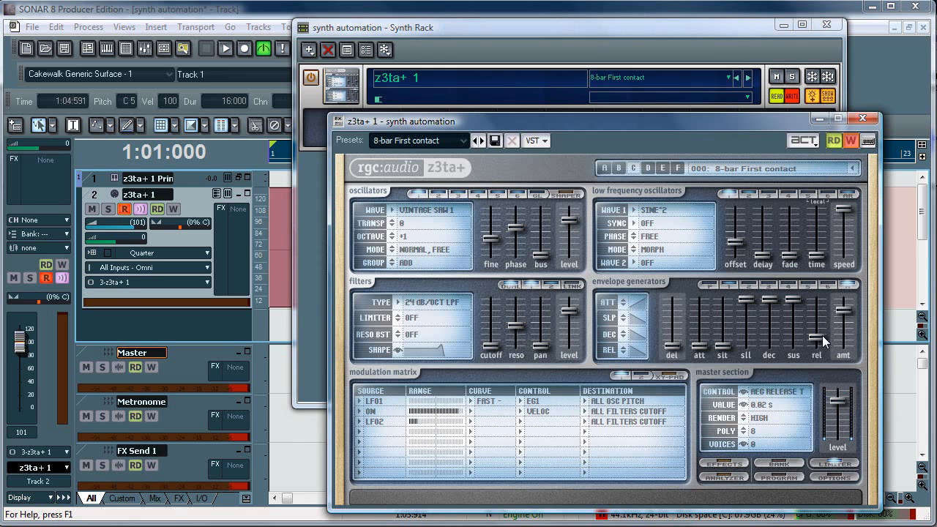
mouse_move(820, 346)
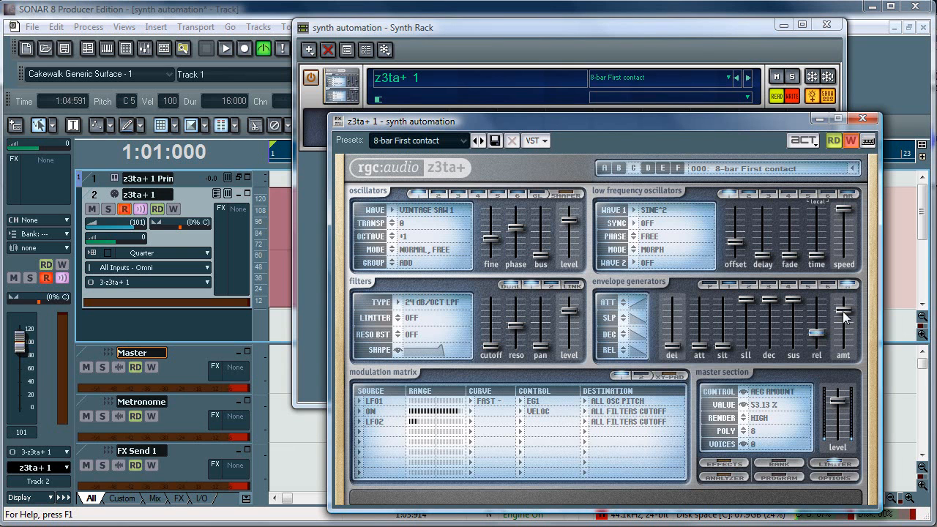
Set the z3ta+ AEG amount slider to 50%
drag(842, 323, 842, 311)
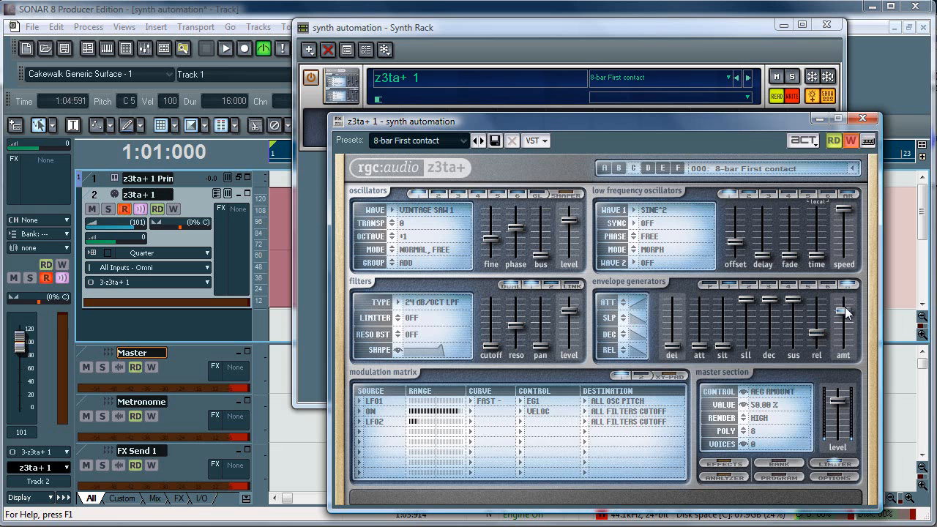
mouse_move(847, 301)
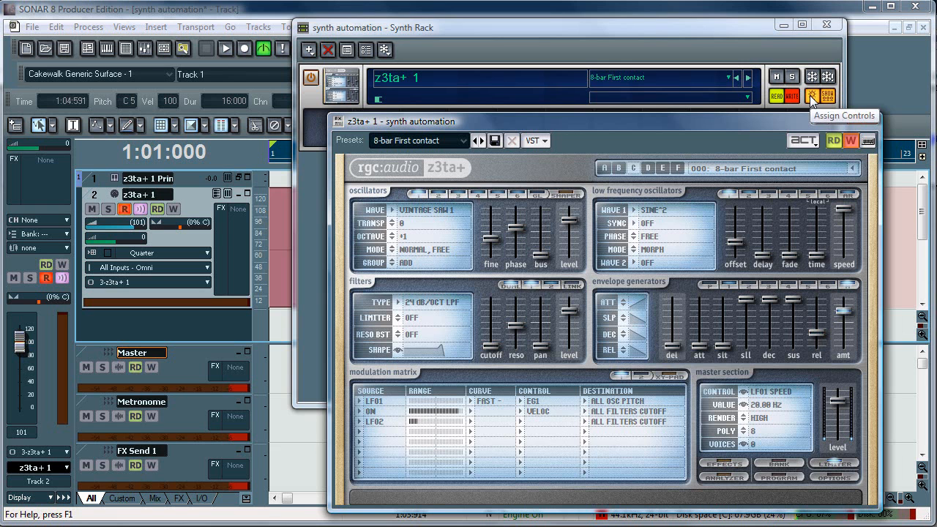
Finish learning and assign the touched AEG Release and AEG Amount parameters to the rack
click(820, 96)
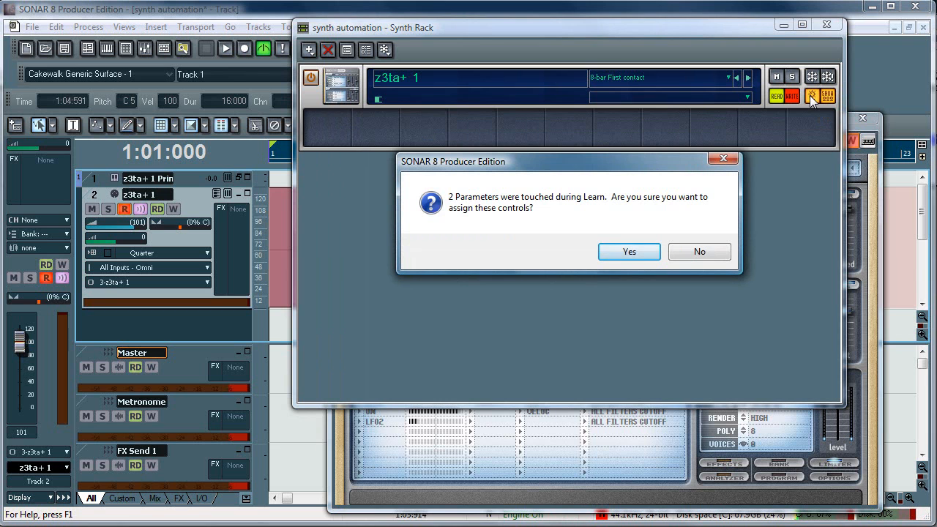
mouse_move(666, 260)
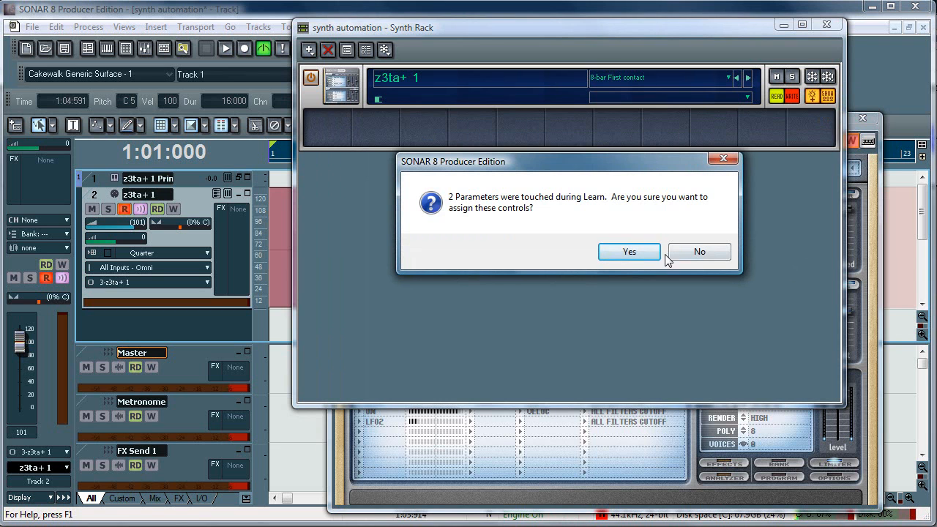
click(628, 252)
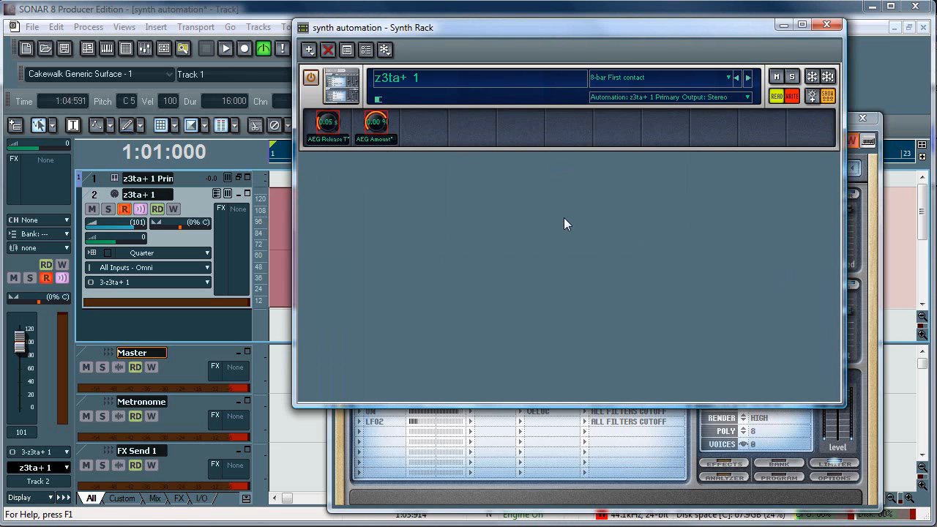
mouse_move(326, 123)
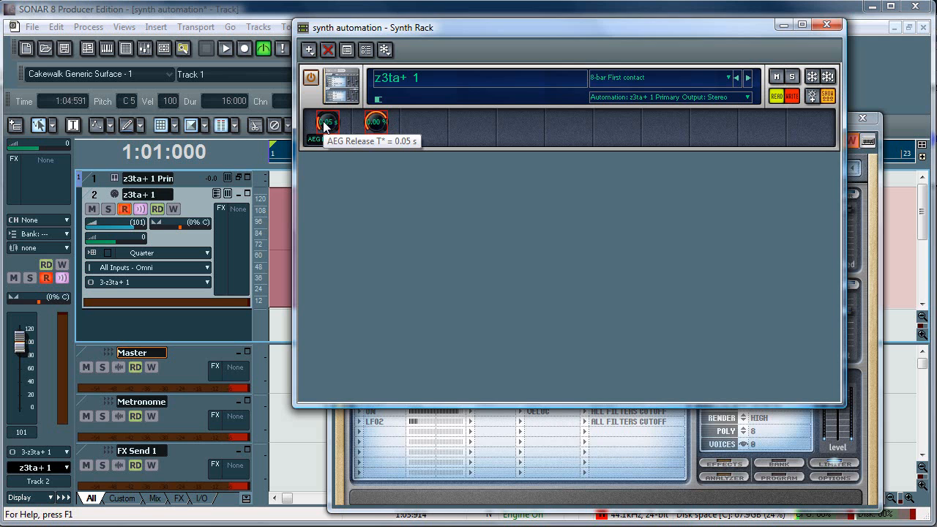
Link the AEG Release knob to MIDI controller 75 through Remote Control Learn
right_click(328, 122)
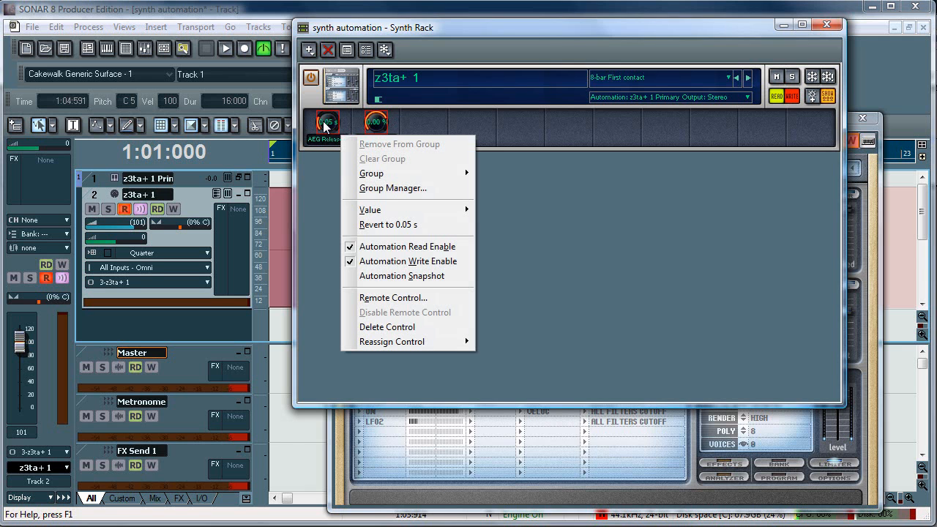
mouse_move(328, 142)
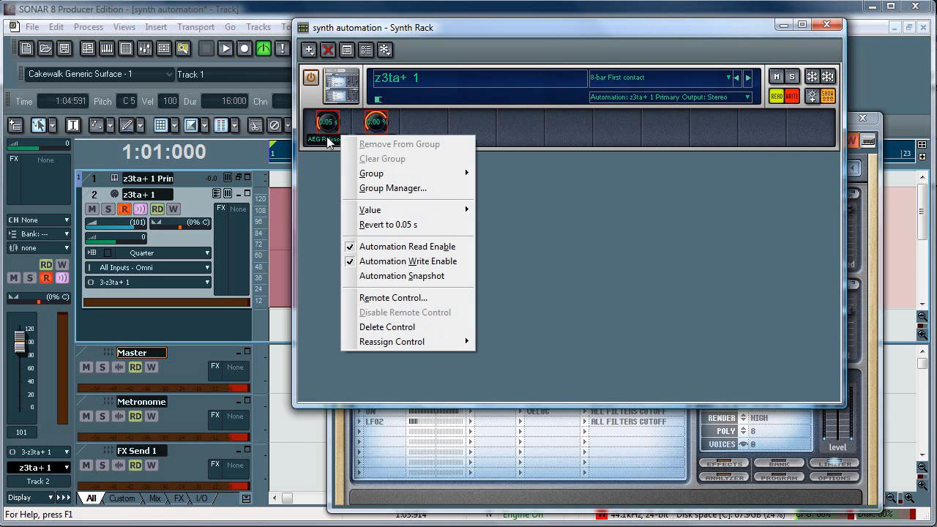
click(393, 297)
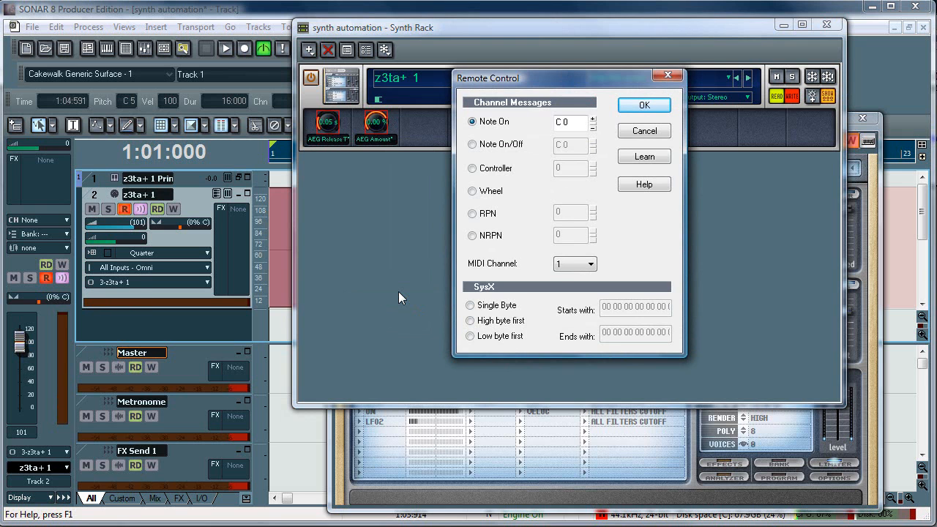
click(643, 157)
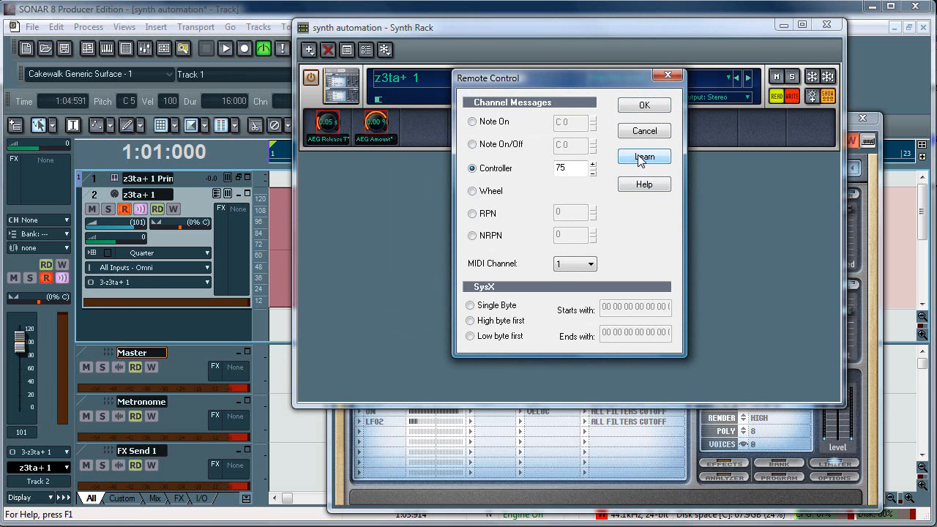
click(643, 105)
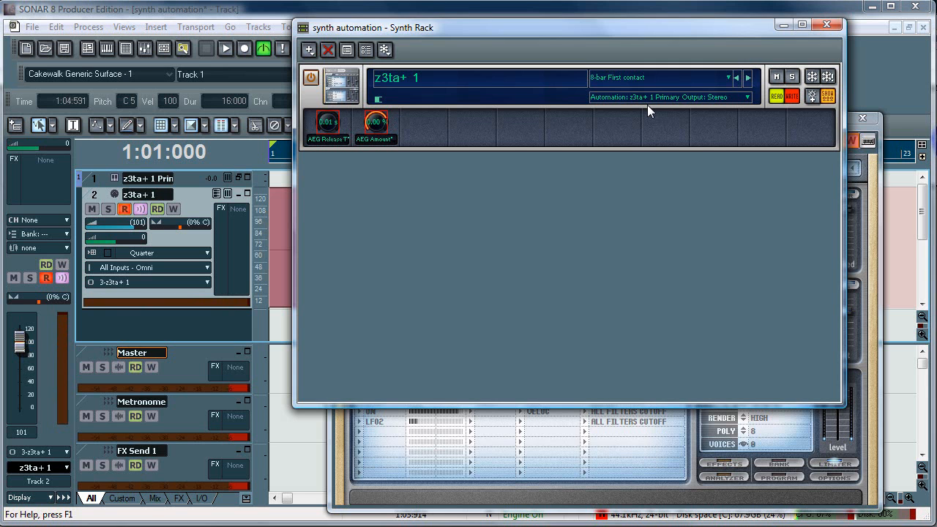
mouse_move(243, 48)
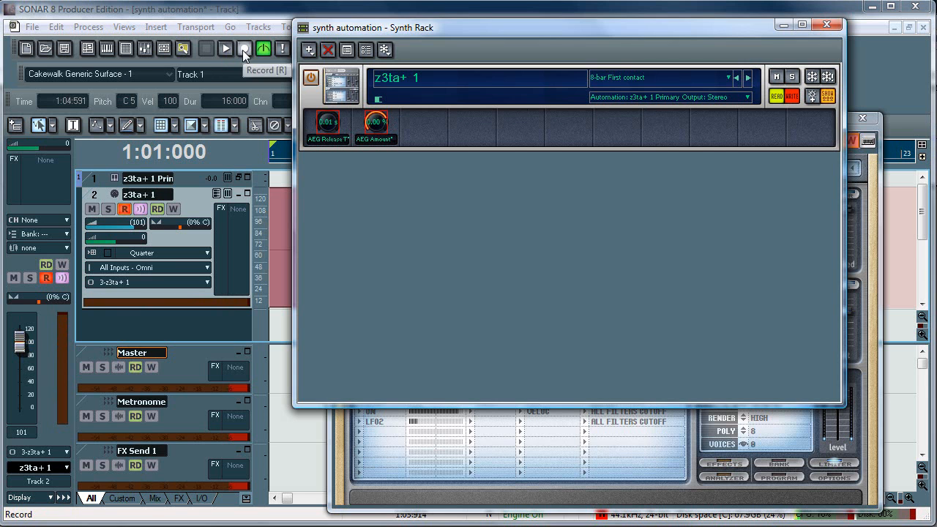
Record AEG Release knob automation, then play it back and stop
click(244, 49)
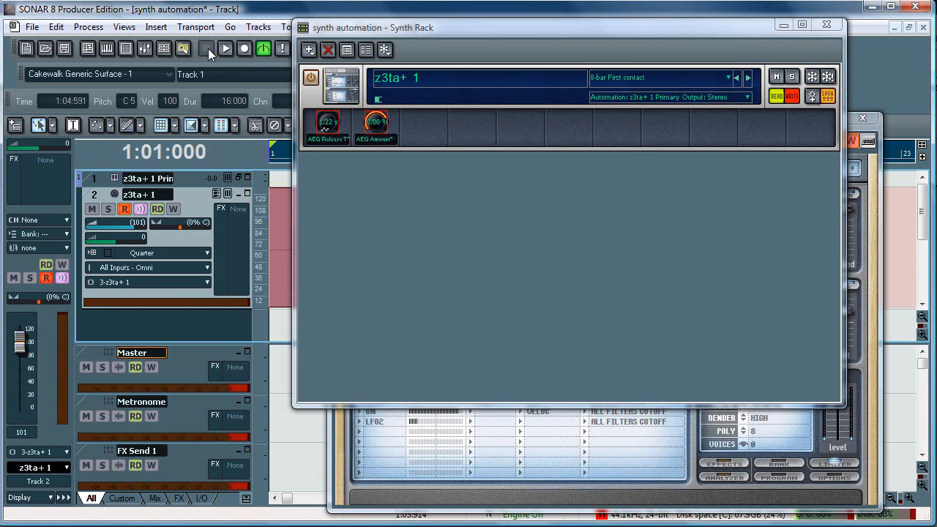
mouse_move(226, 48)
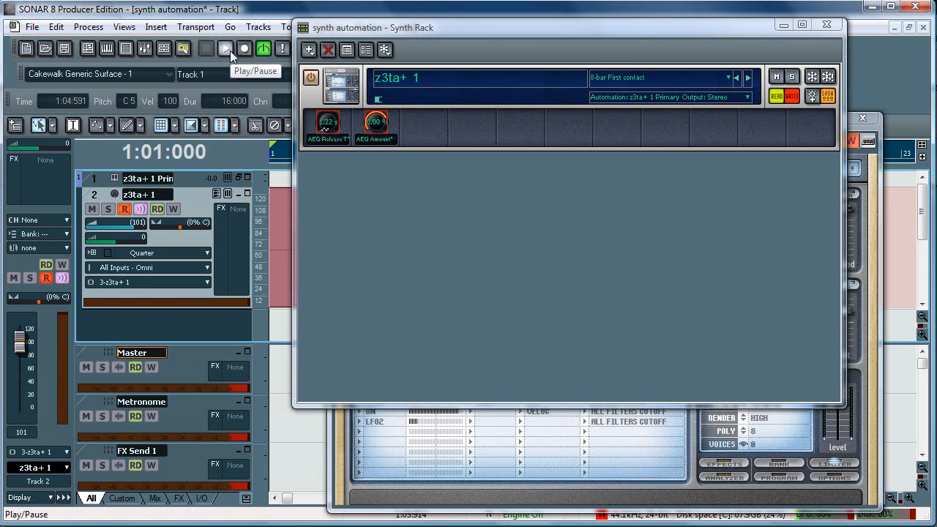
click(226, 48)
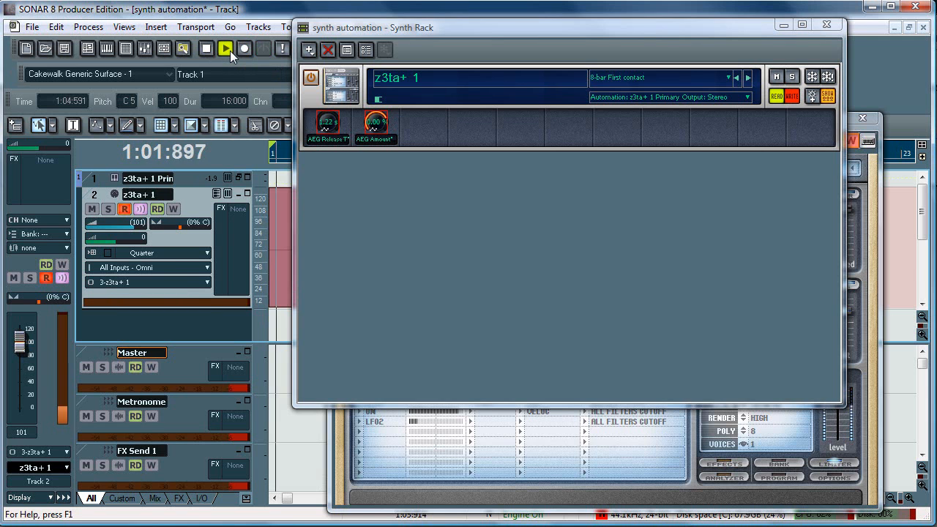
click(226, 48)
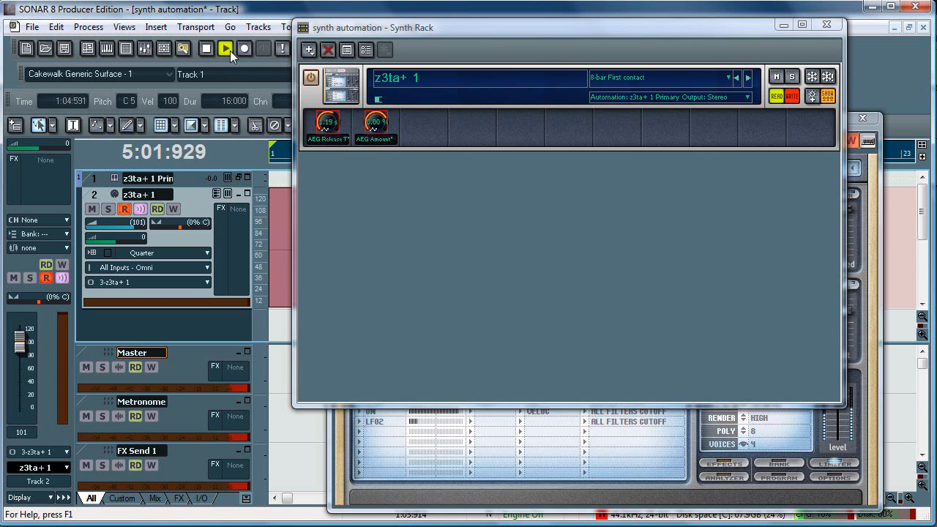
click(226, 49)
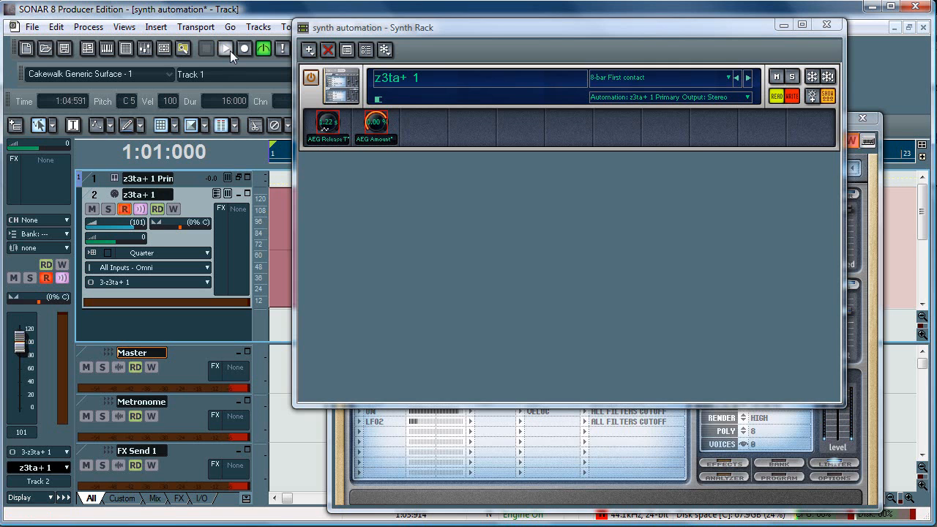
click(225, 48)
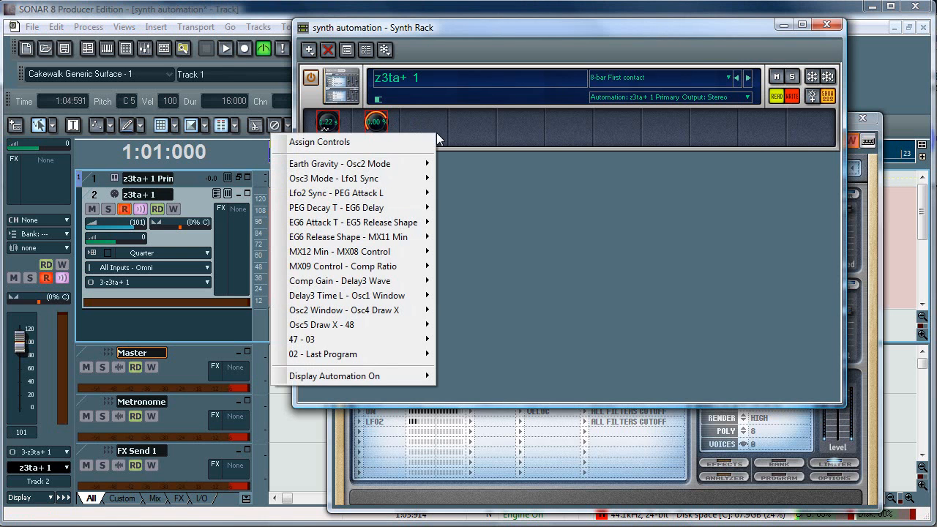
mouse_move(334, 375)
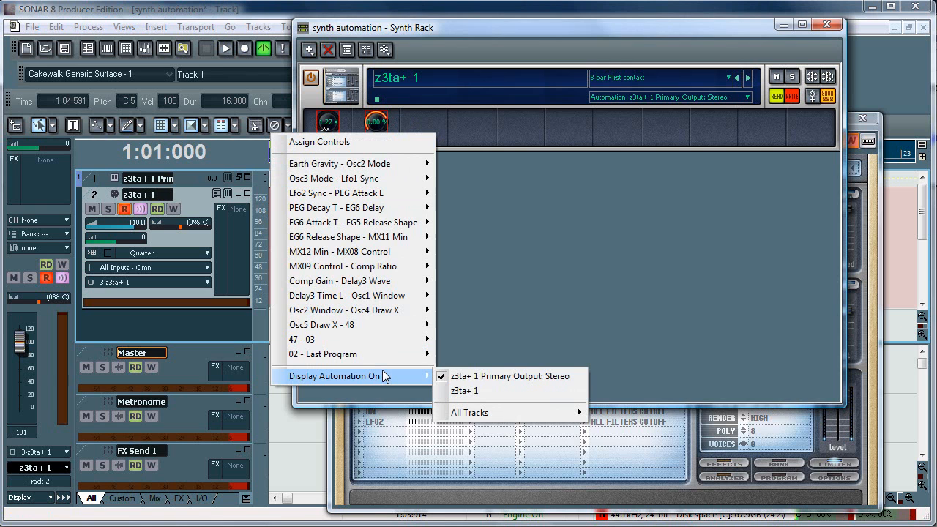
mouse_move(509, 375)
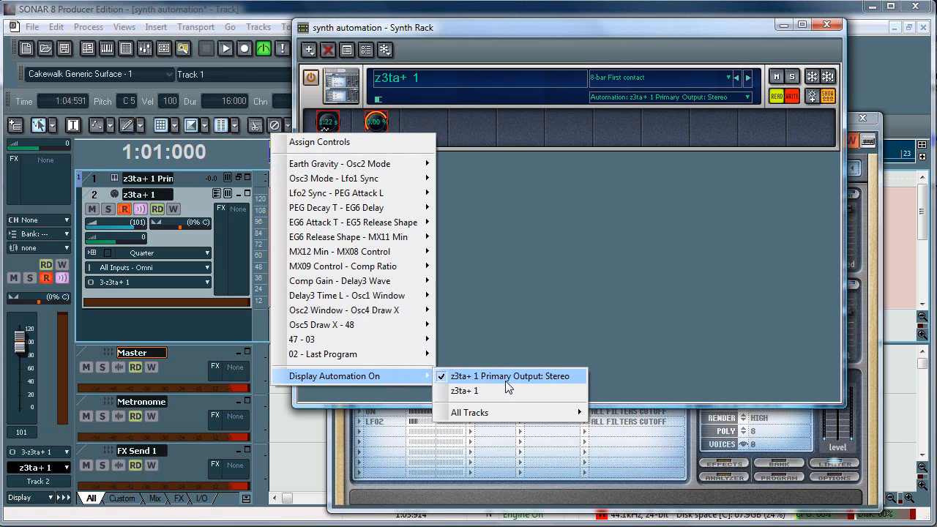
Display the automation on the z3ta+ 1 Primary Output: Stereo track
click(513, 376)
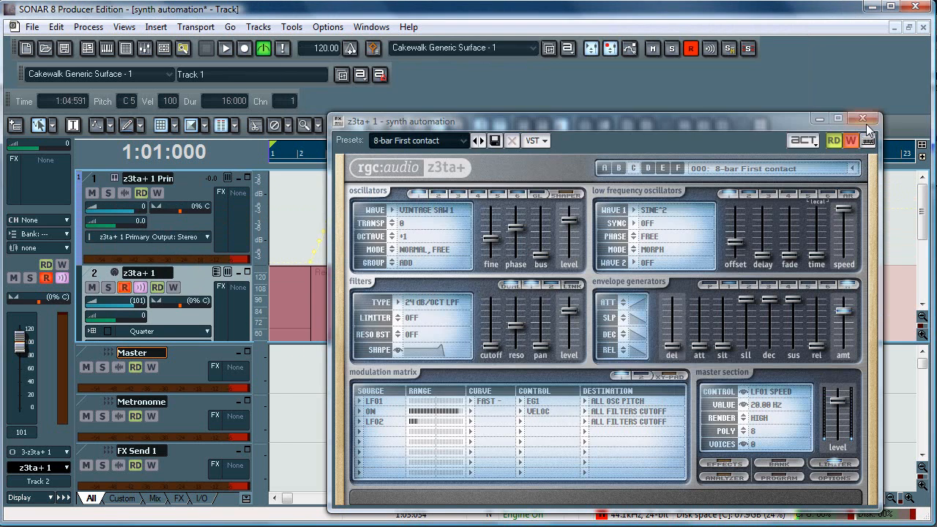
Close the z3ta+ window and give the AEG Release envelope a Fast Curve shape
click(862, 118)
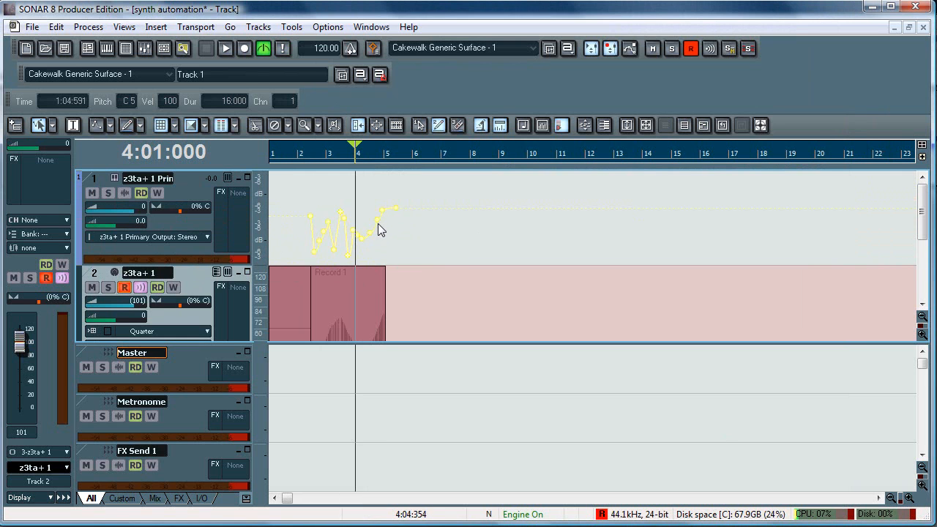
right_click(381, 227)
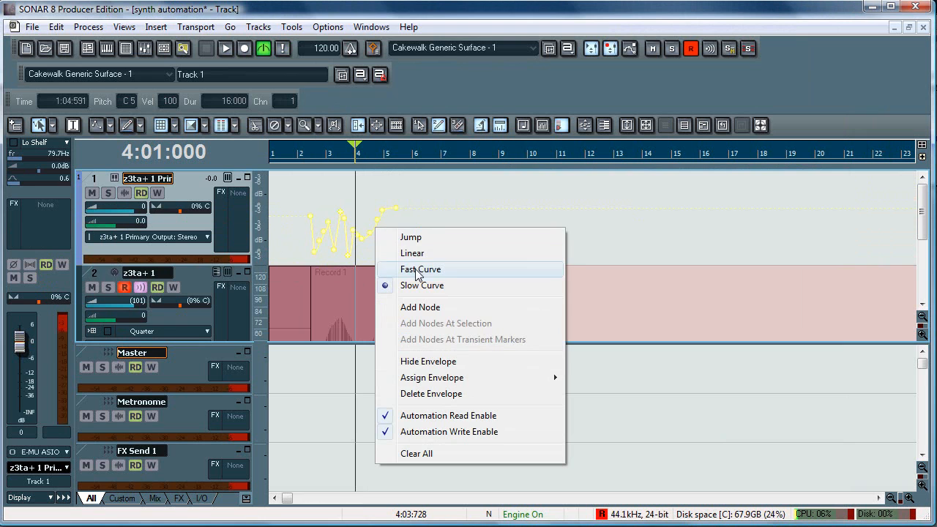
click(420, 269)
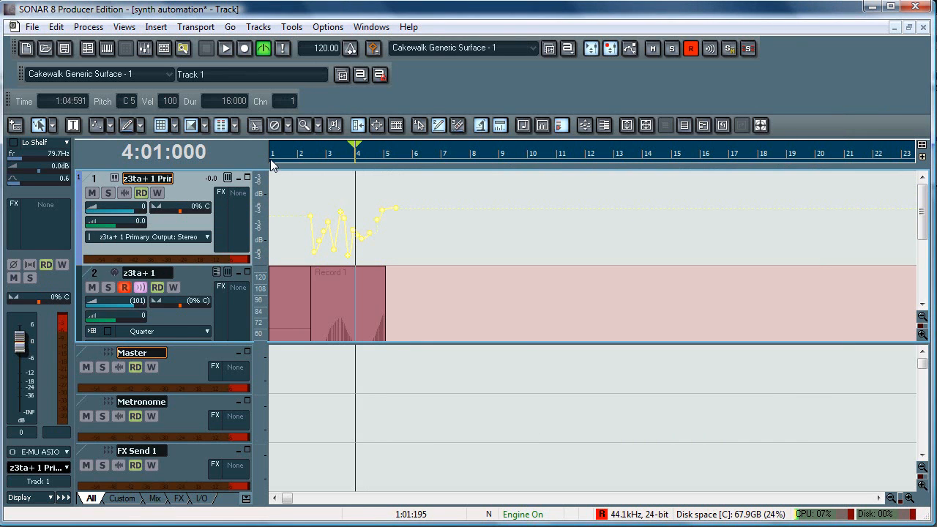
Play from the song start to hear the fast-curve release automation, then stop
click(225, 49)
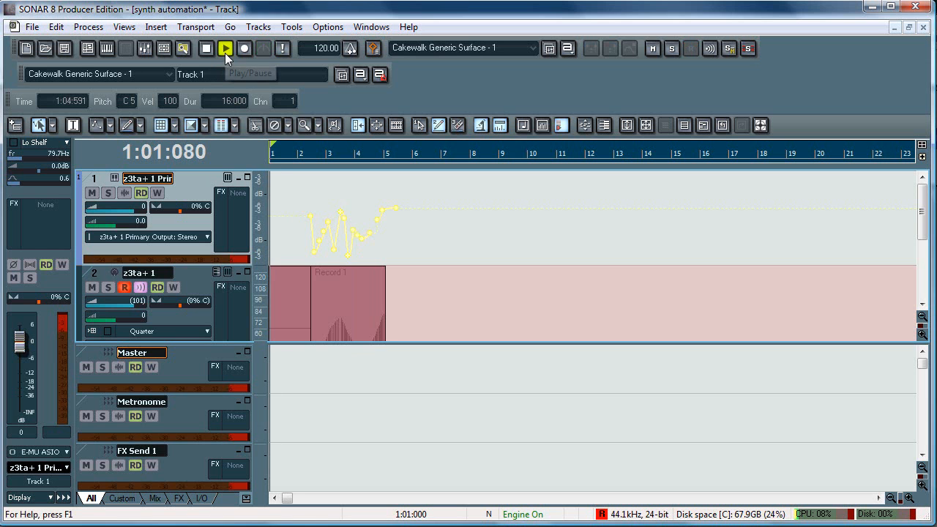
click(226, 48)
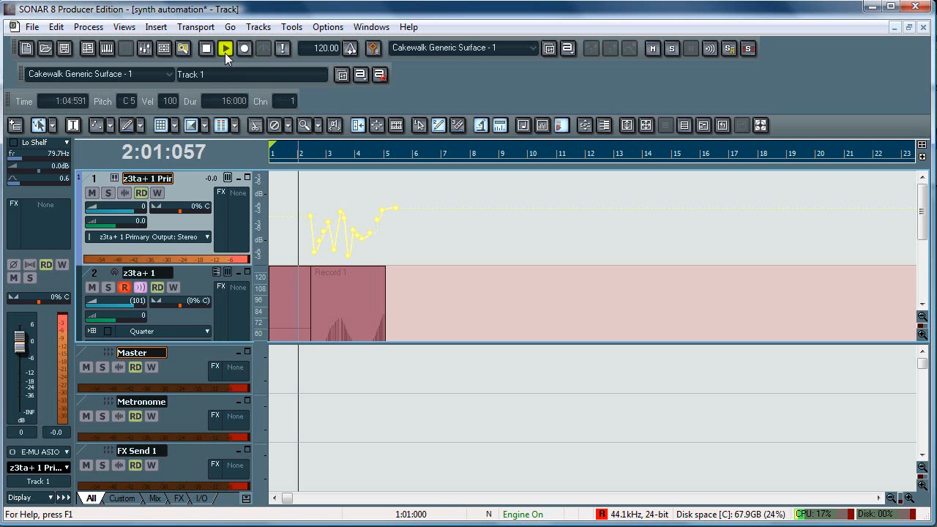
click(226, 48)
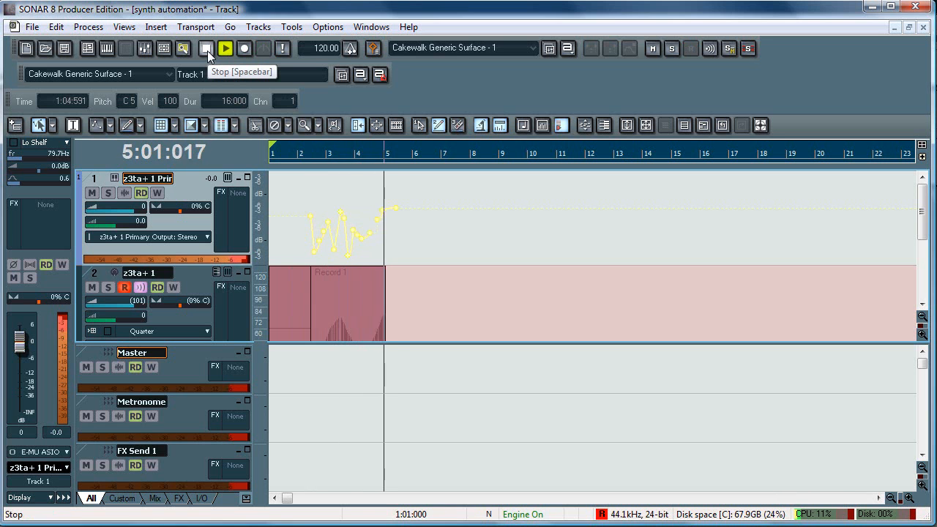
click(207, 49)
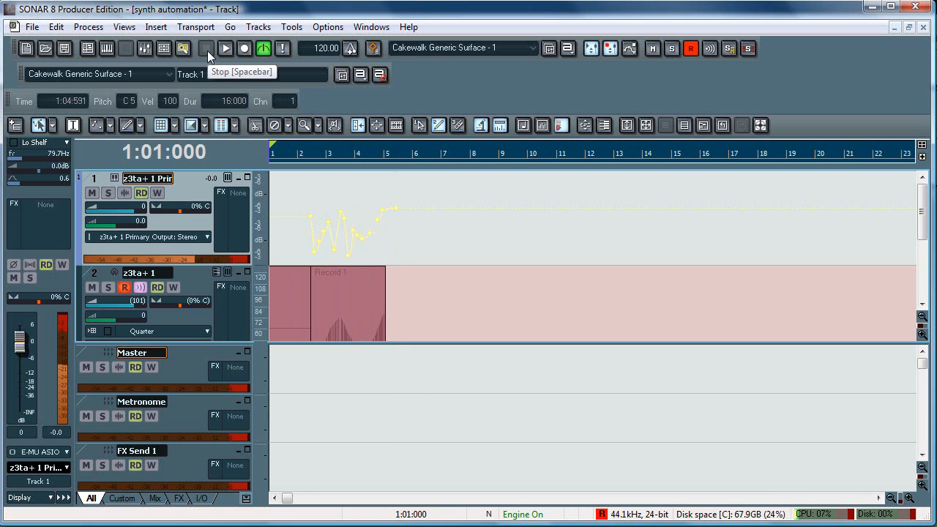